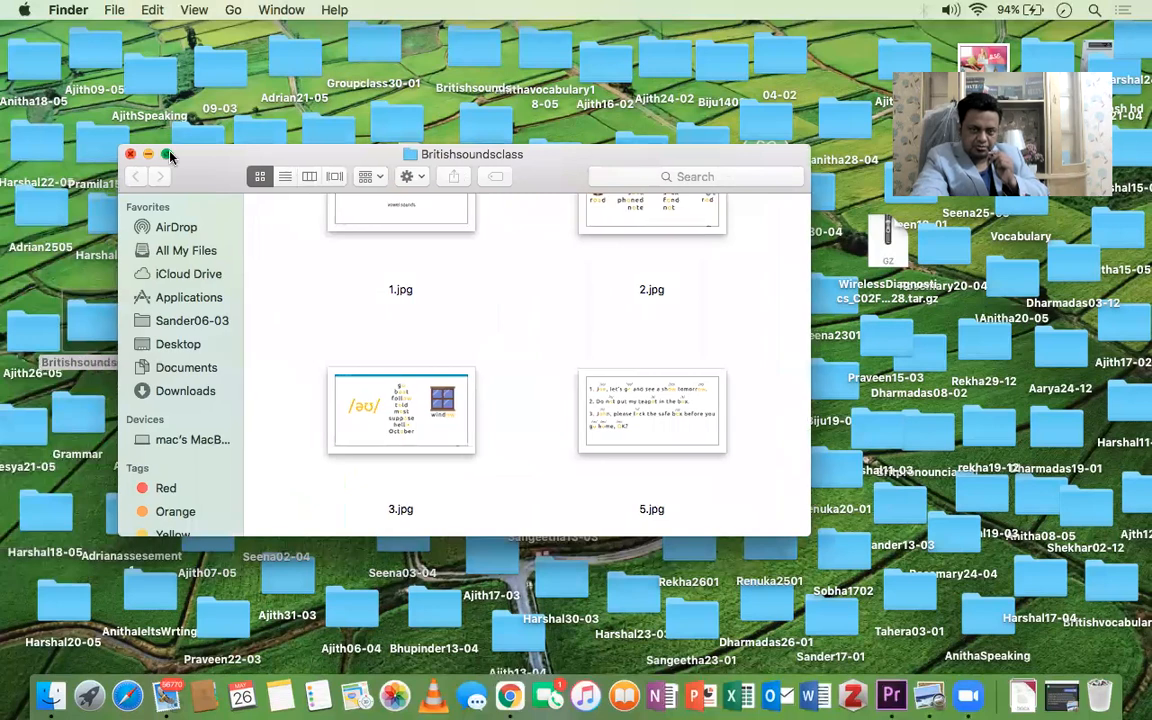
Enlarge the Britishsoundsclass folder window so the slide images fill the screen.
click(168, 154)
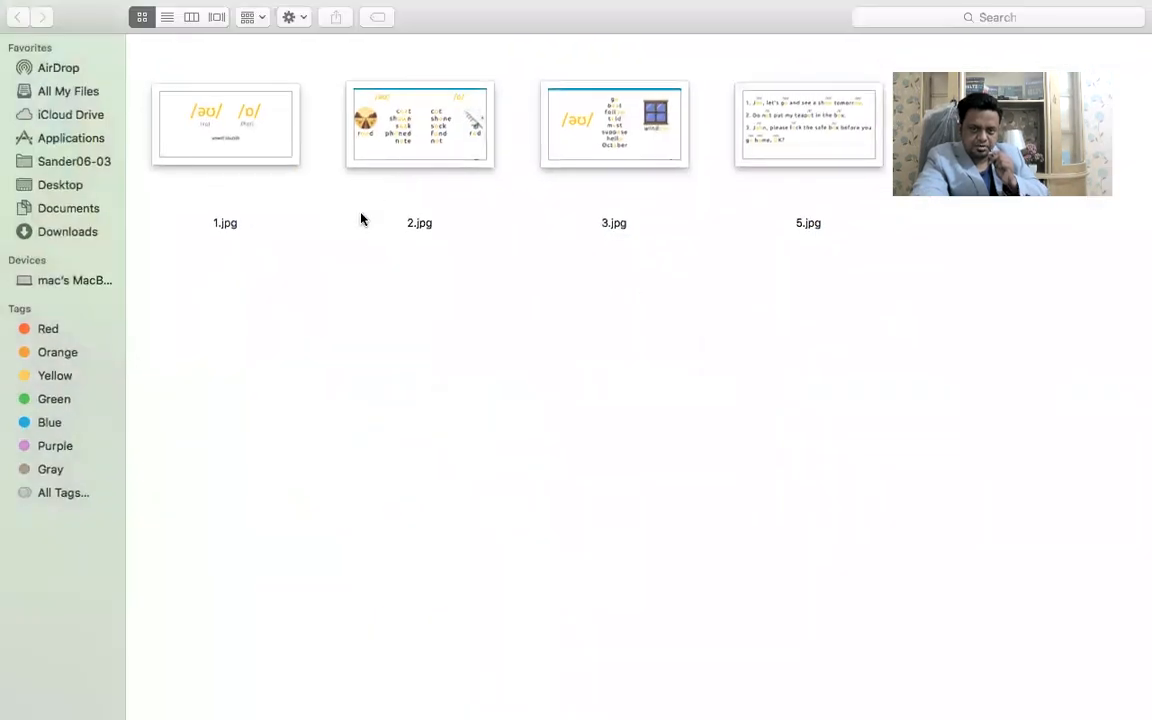
double_click(224, 124)
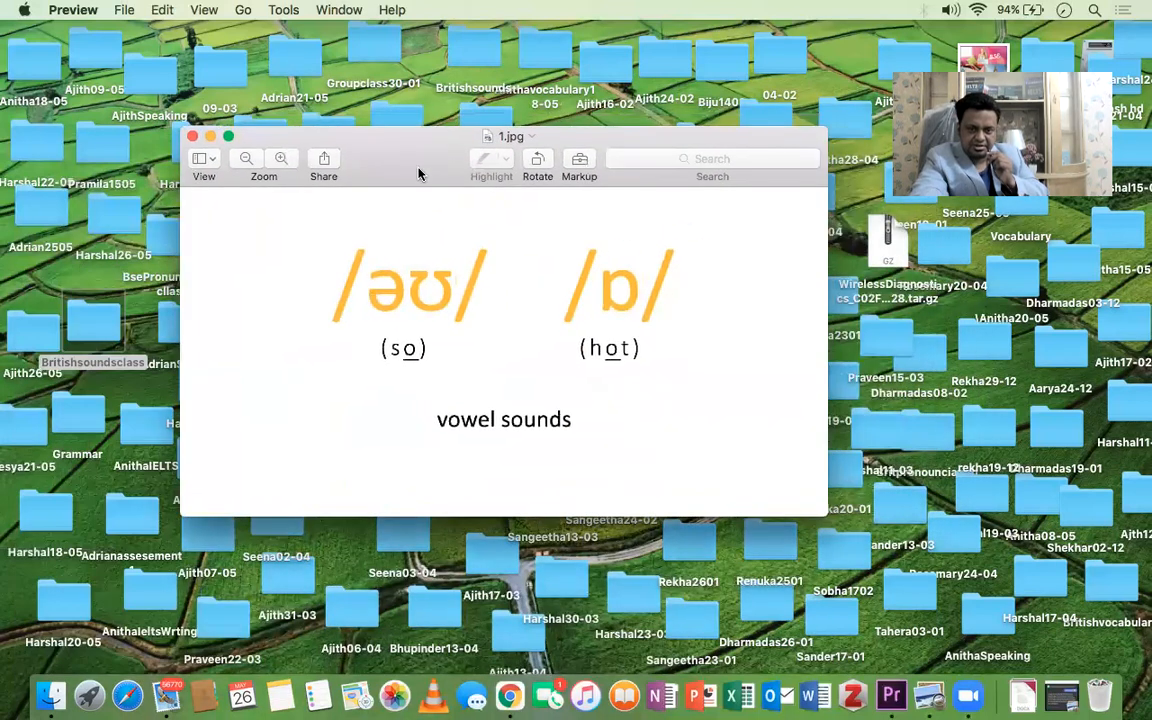
mouse_move(498, 380)
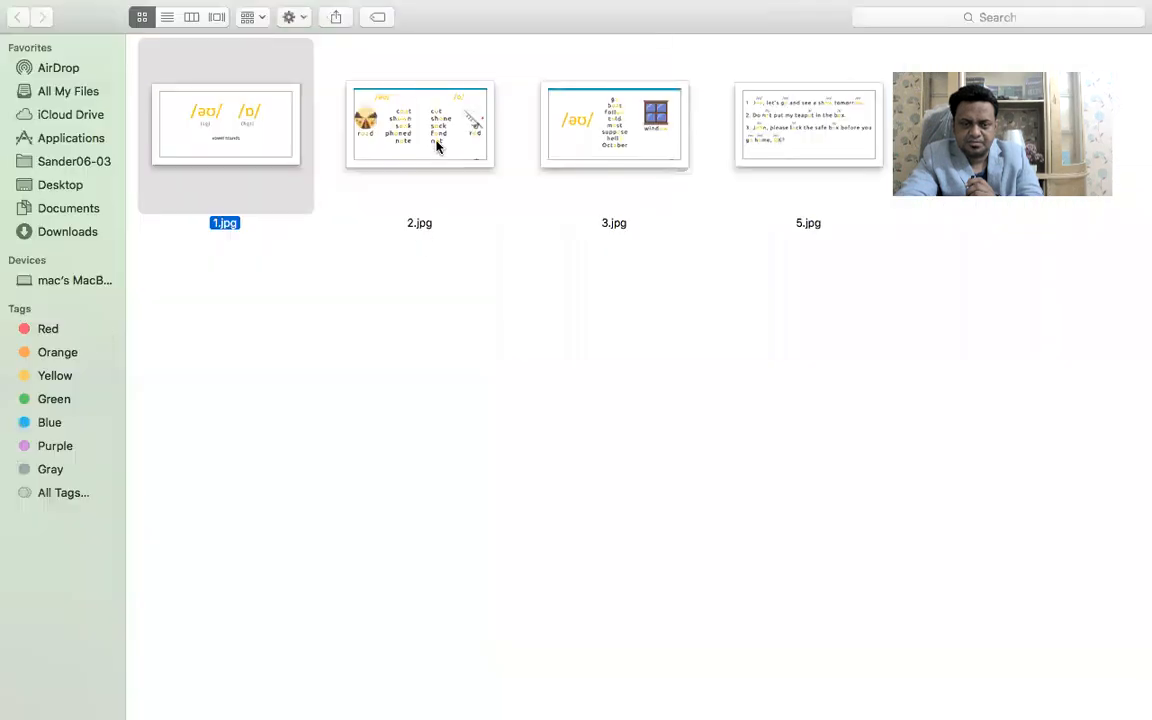
View 2.jpg, the coat/cot and road/rod word-pair slide, in Preview.
click(420, 124)
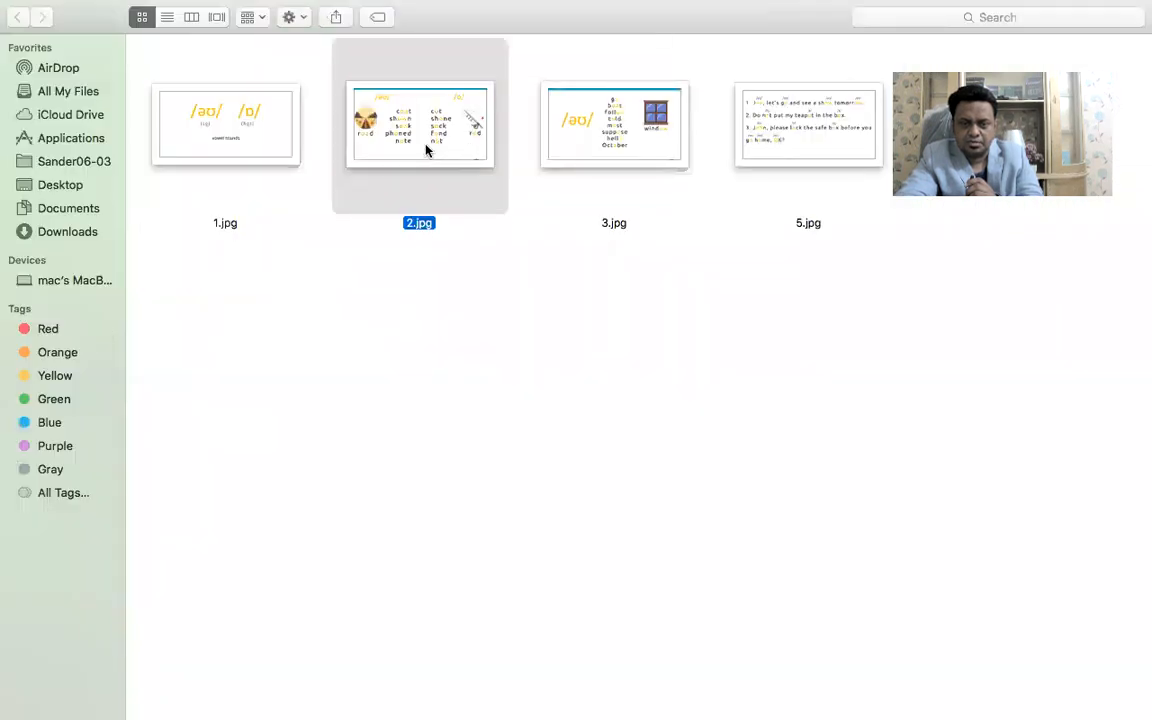
double_click(418, 124)
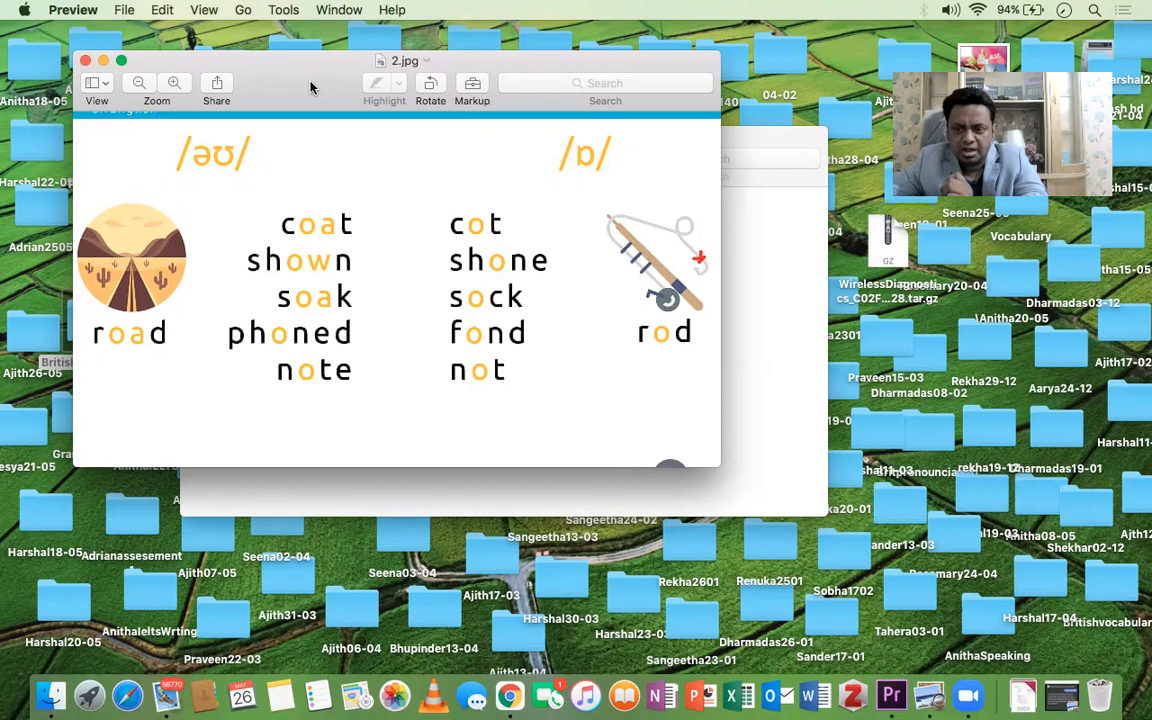
mouse_move(80, 10)
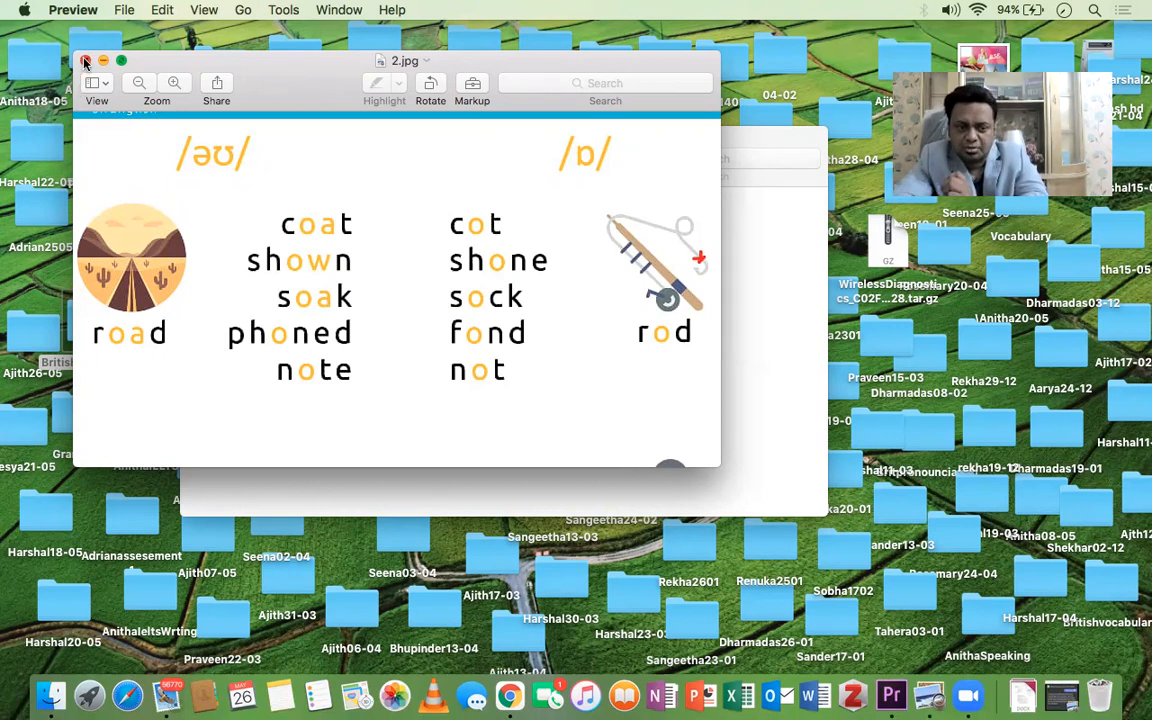
Close 2.jpg, view 3.jpg (go, boat, hello, window) and return to the slide folder.
click(86, 60)
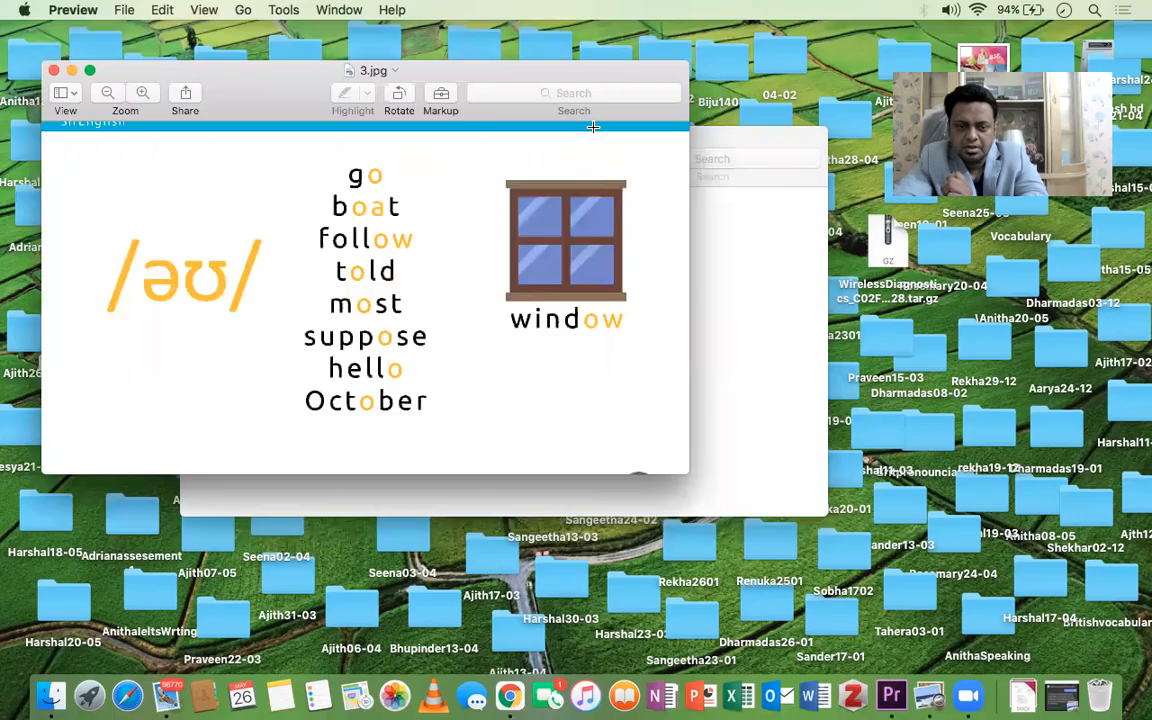
mouse_move(464, 400)
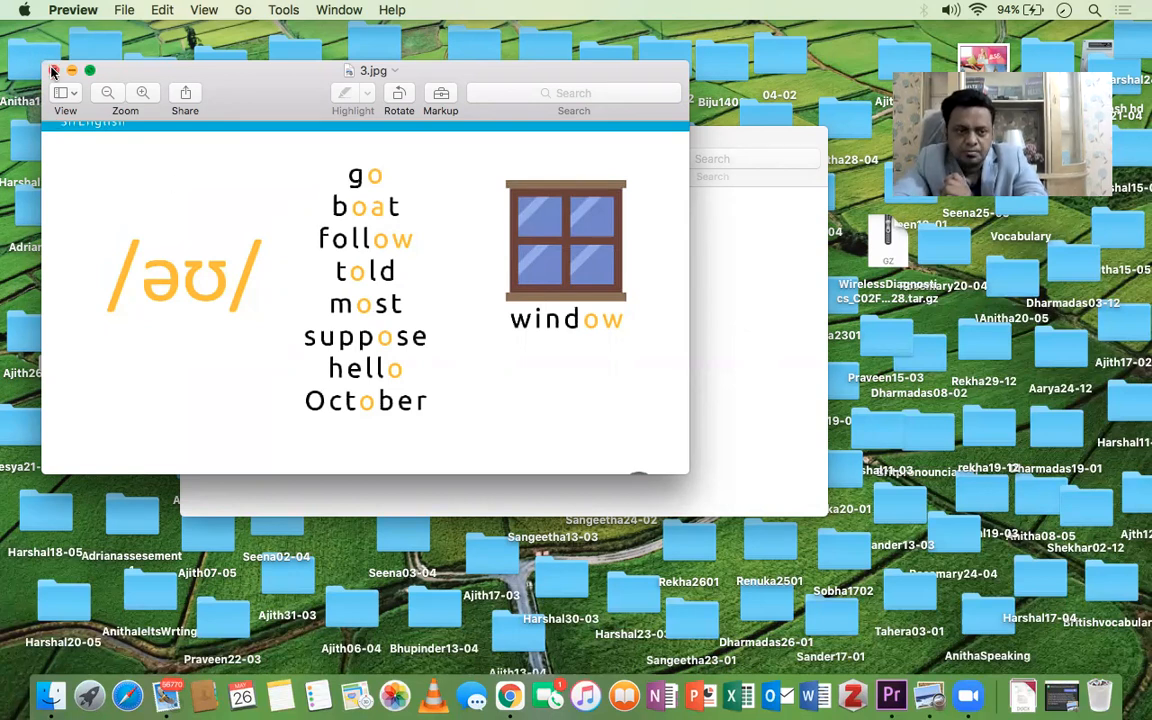
click(54, 70)
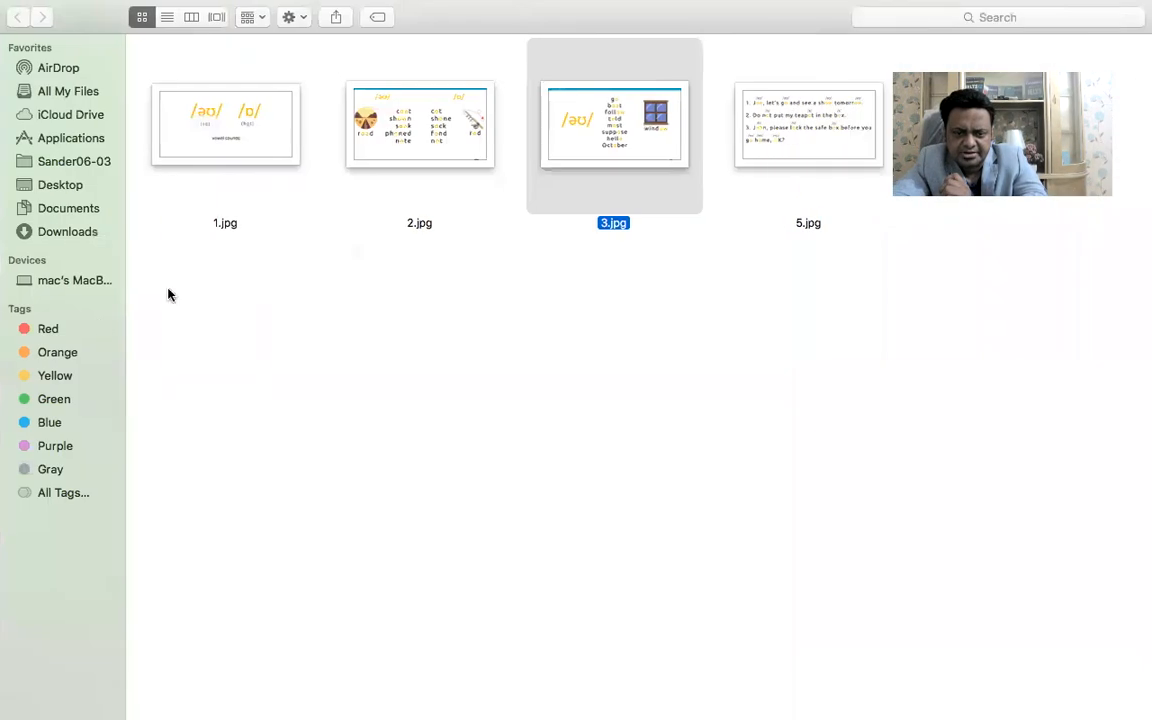
View 5.jpg, the practice sentences slide with 'Do not put my teapot in the box.'.
double_click(808, 124)
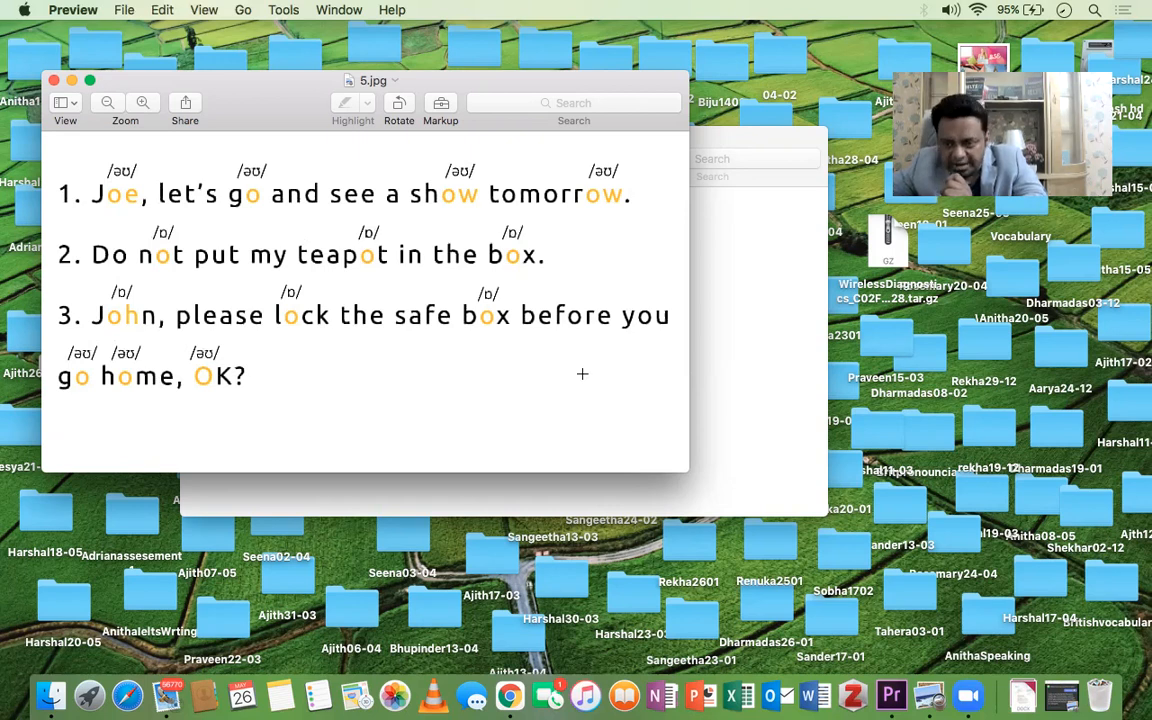
mouse_move(390, 272)
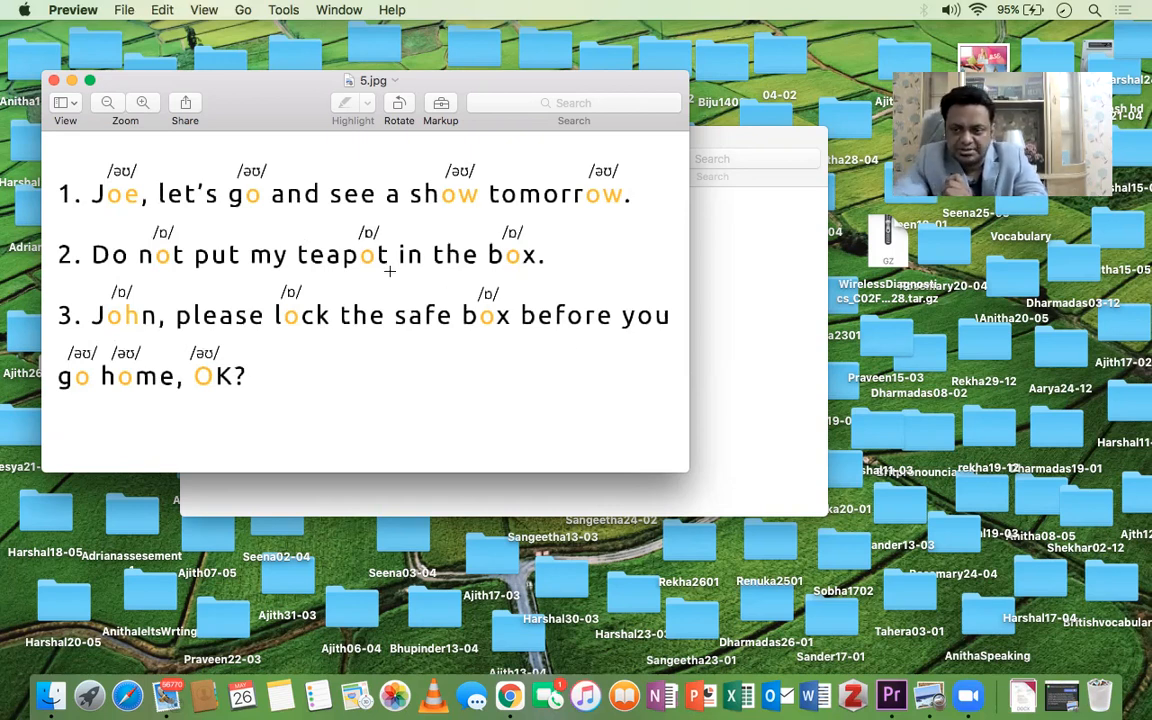
mouse_move(344, 212)
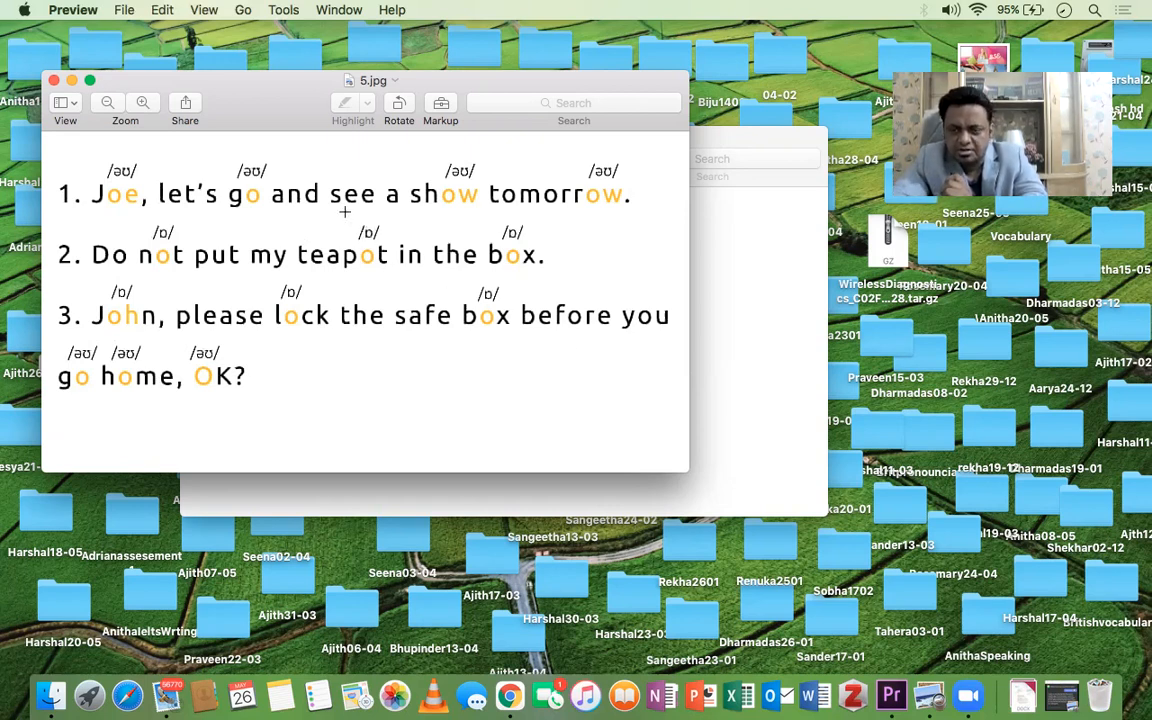